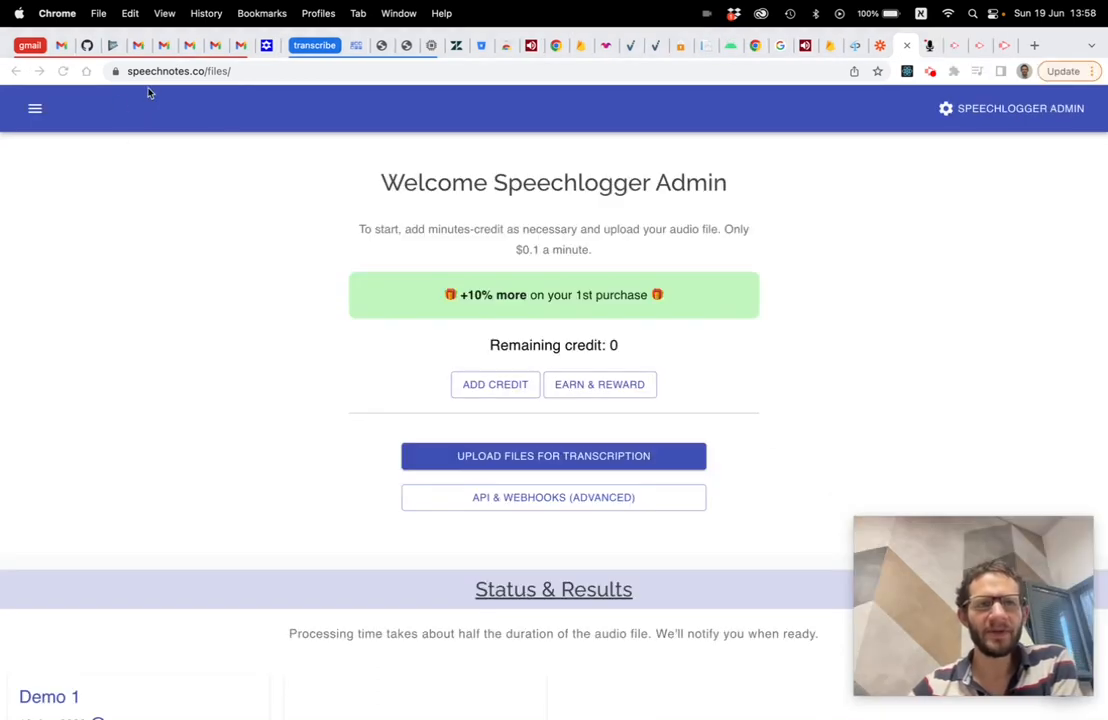
{"action": "mouse_move", "coordinate": [920, 316]}
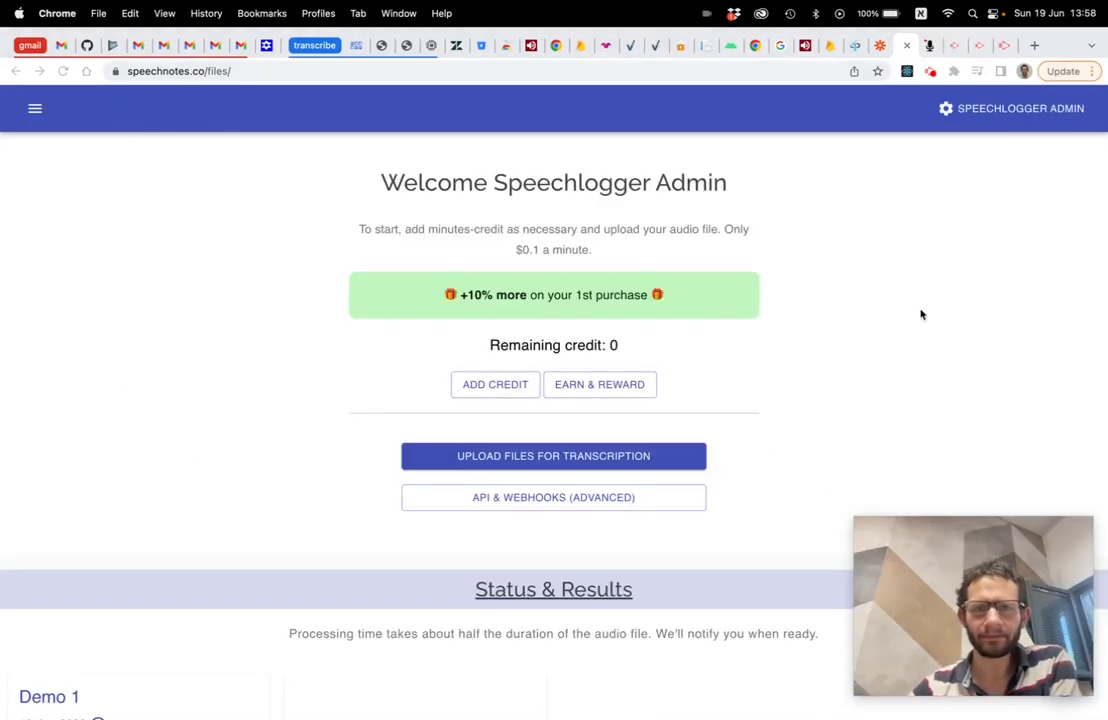
{"action": "mouse_move", "coordinate": [504, 364]}
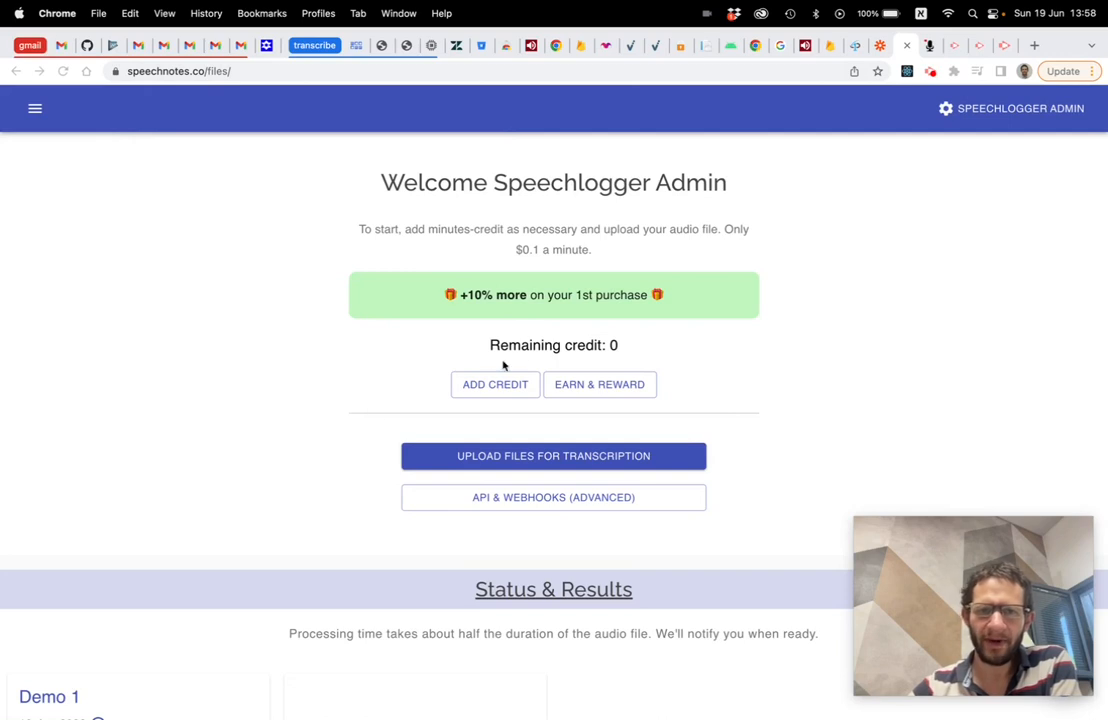
{"action": "mouse_move", "coordinate": [568, 310]}
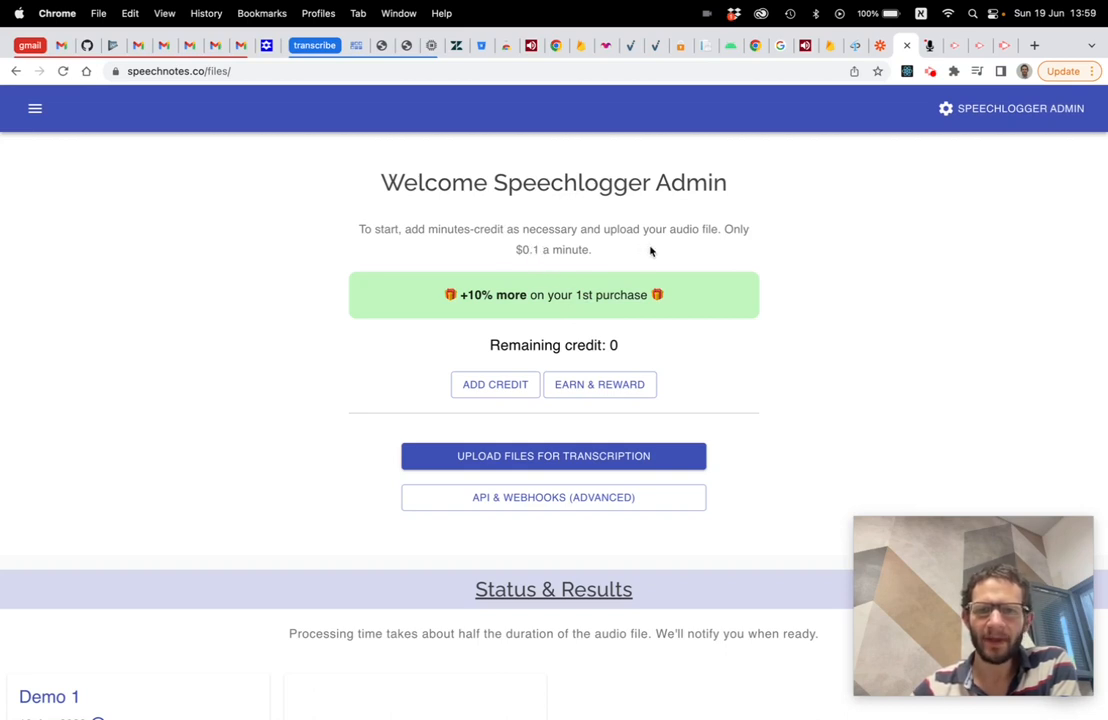
{"action": "mouse_move", "coordinate": [580, 302]}
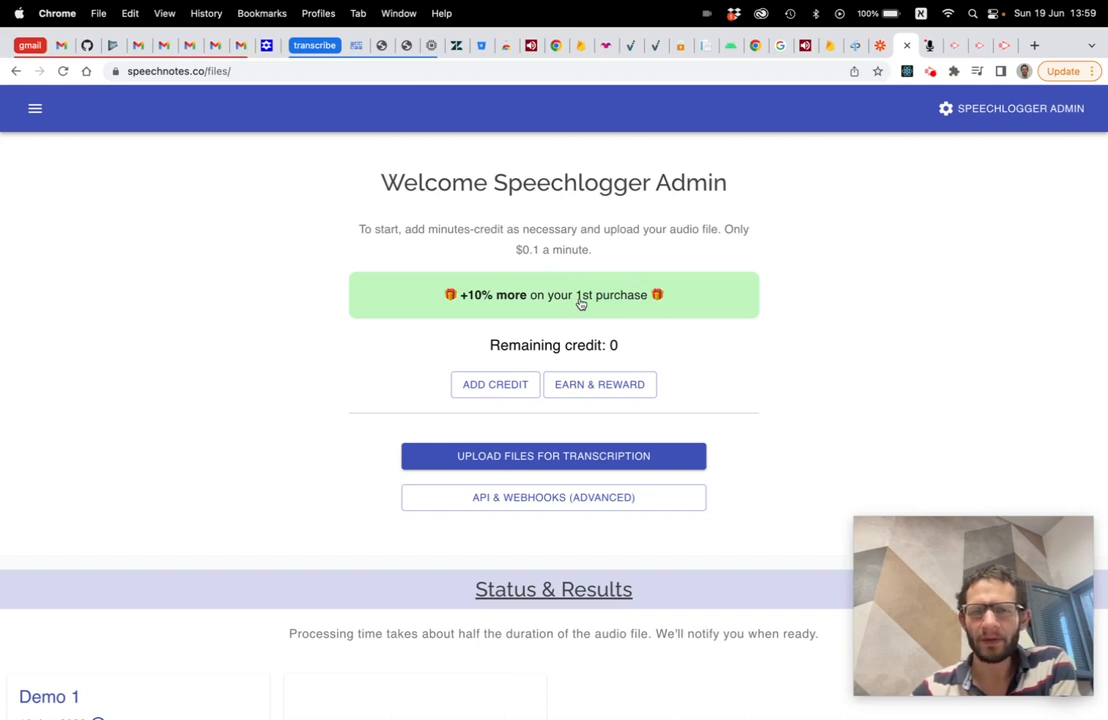
Bring up the add-credit options with the 120-minute ($12) package preselected
{"action": "left_click", "coordinate": [494, 384]}
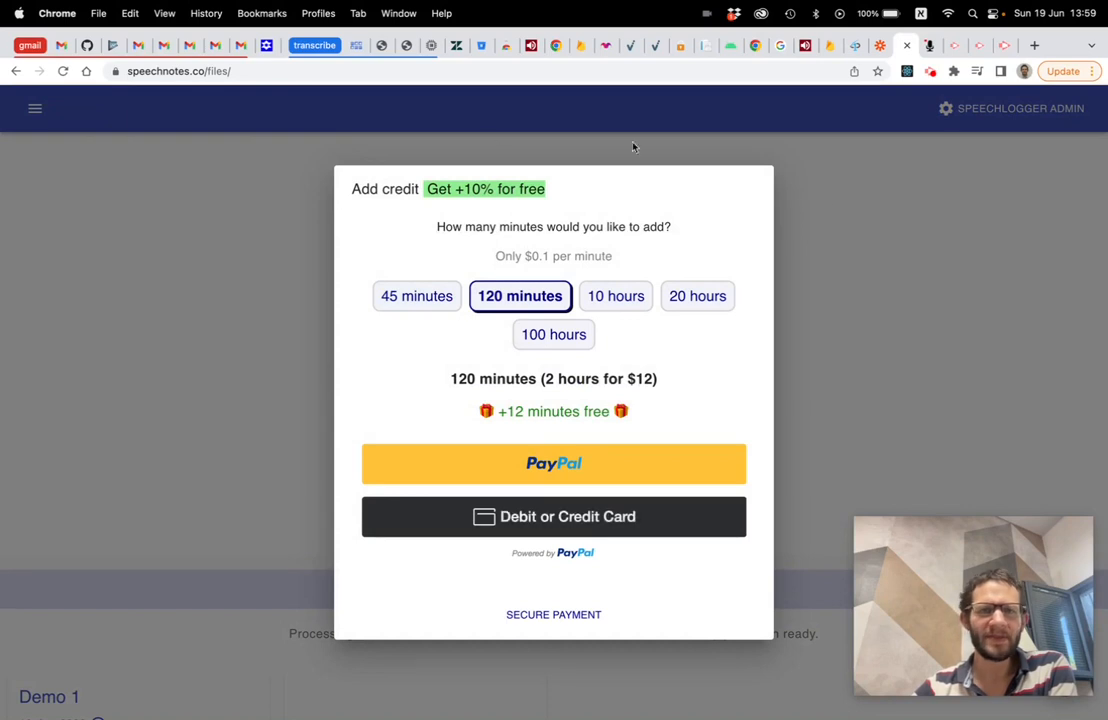
{"action": "mouse_move", "coordinate": [464, 412]}
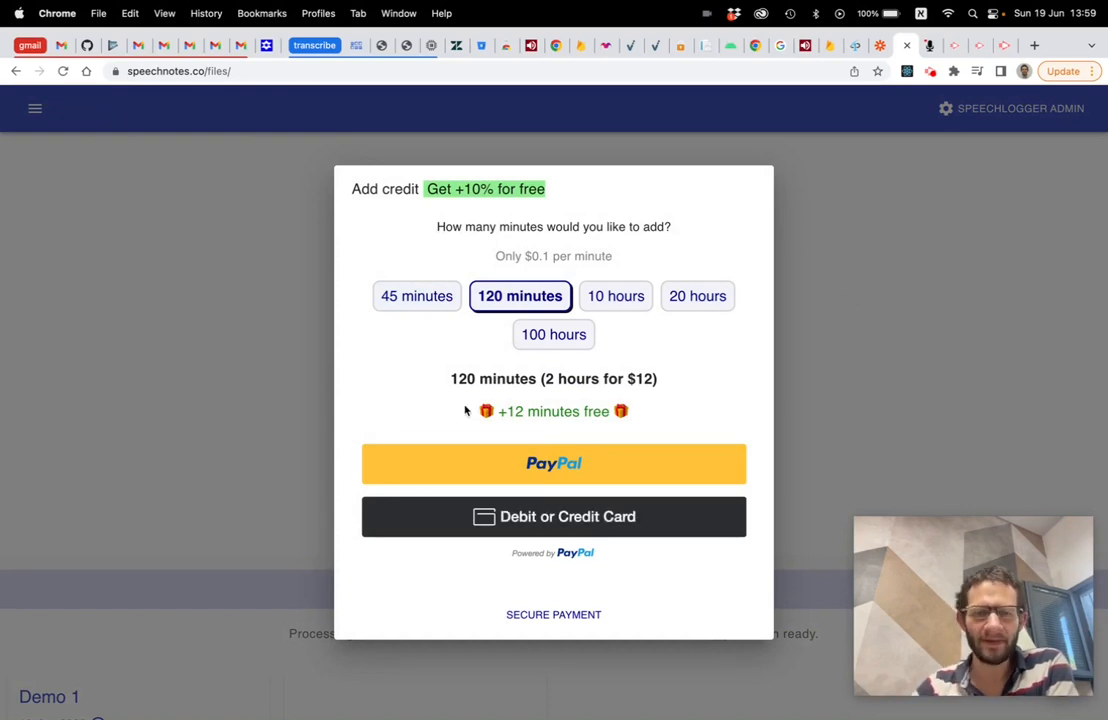
{"action": "mouse_move", "coordinate": [670, 282]}
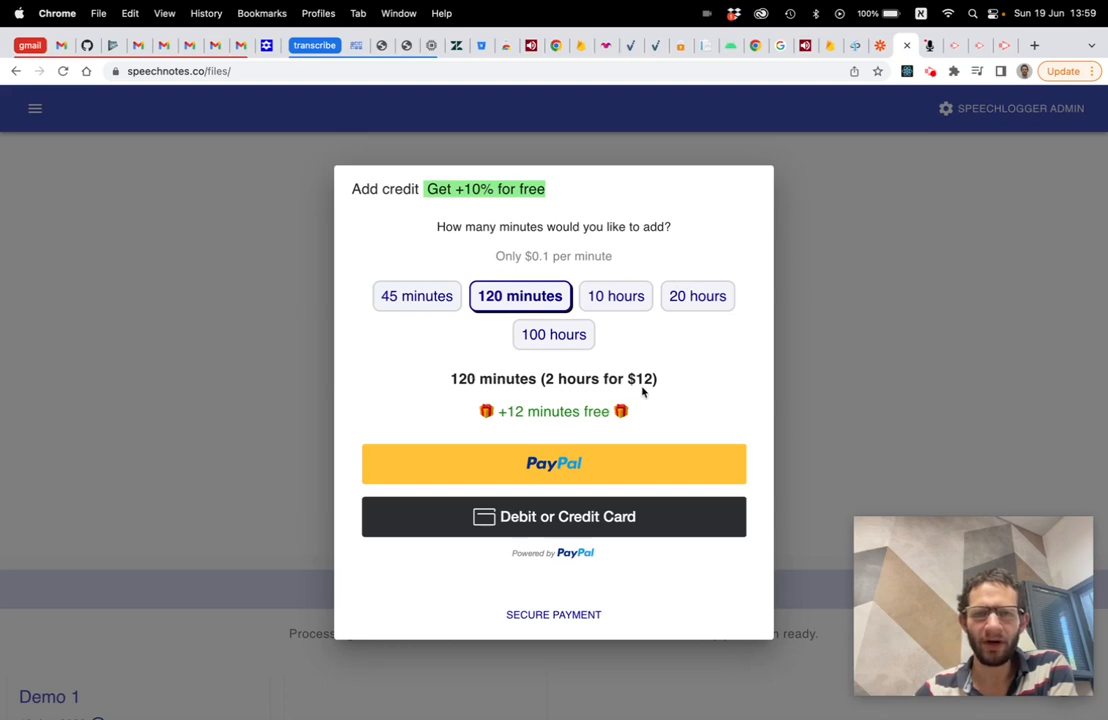
{"action": "mouse_move", "coordinate": [668, 432]}
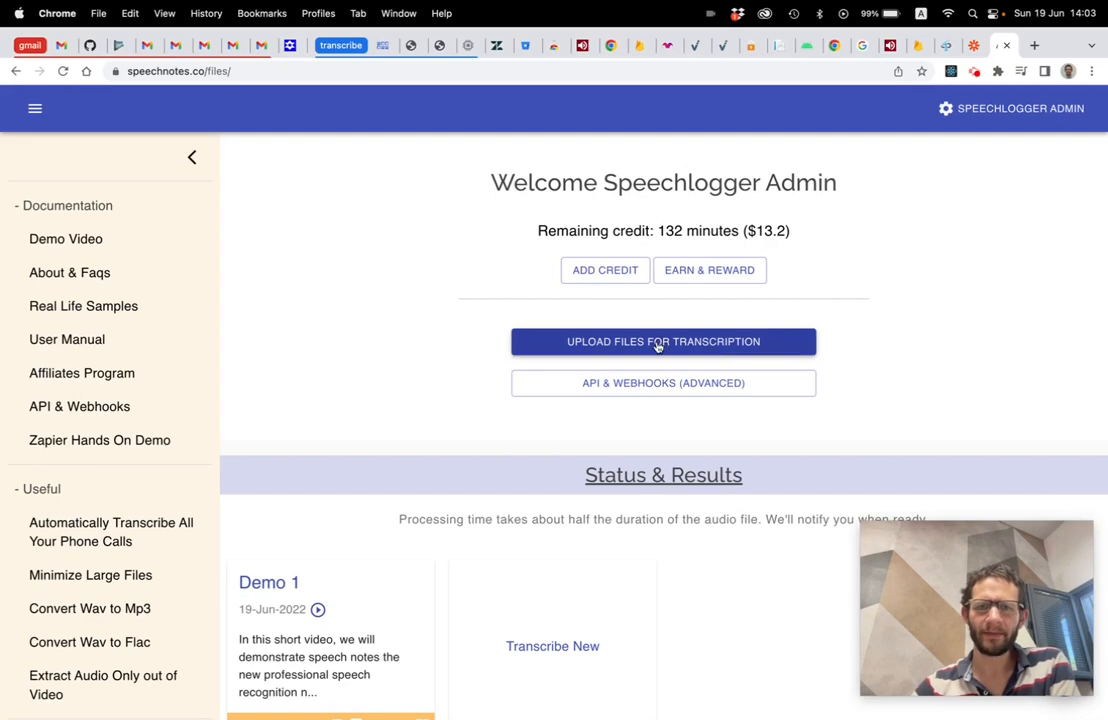
Start a new upload and choose short_demo_recording.m4a (0:12) from disk
{"action": "left_click", "coordinate": [664, 340]}
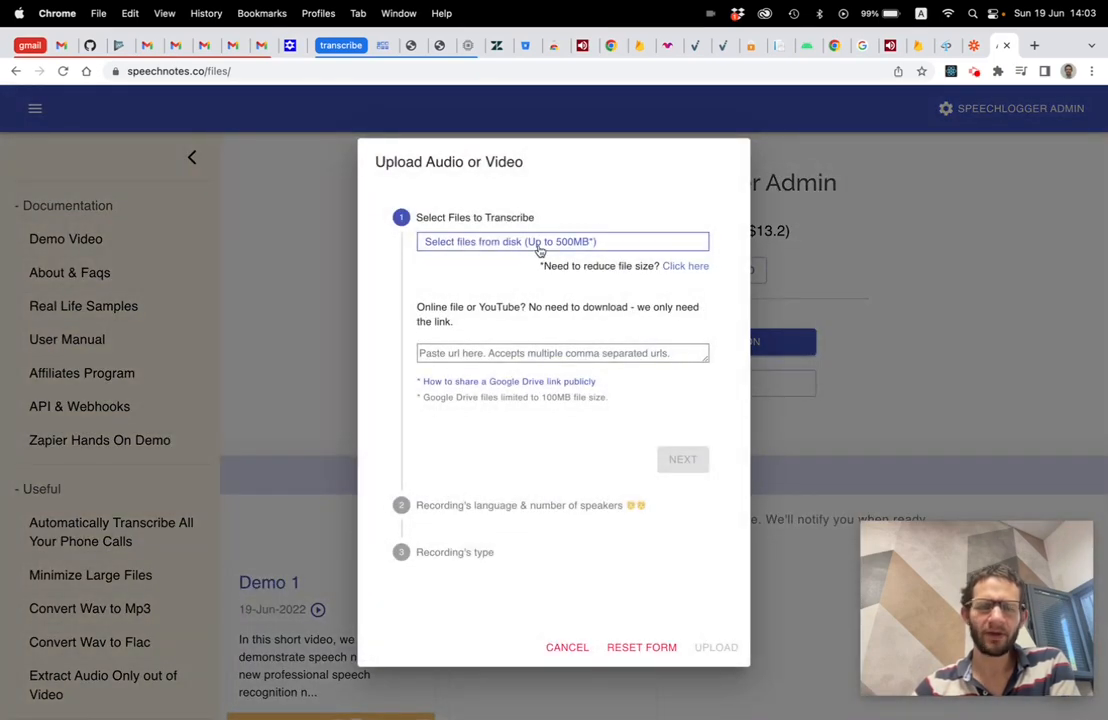
{"action": "mouse_move", "coordinate": [532, 248]}
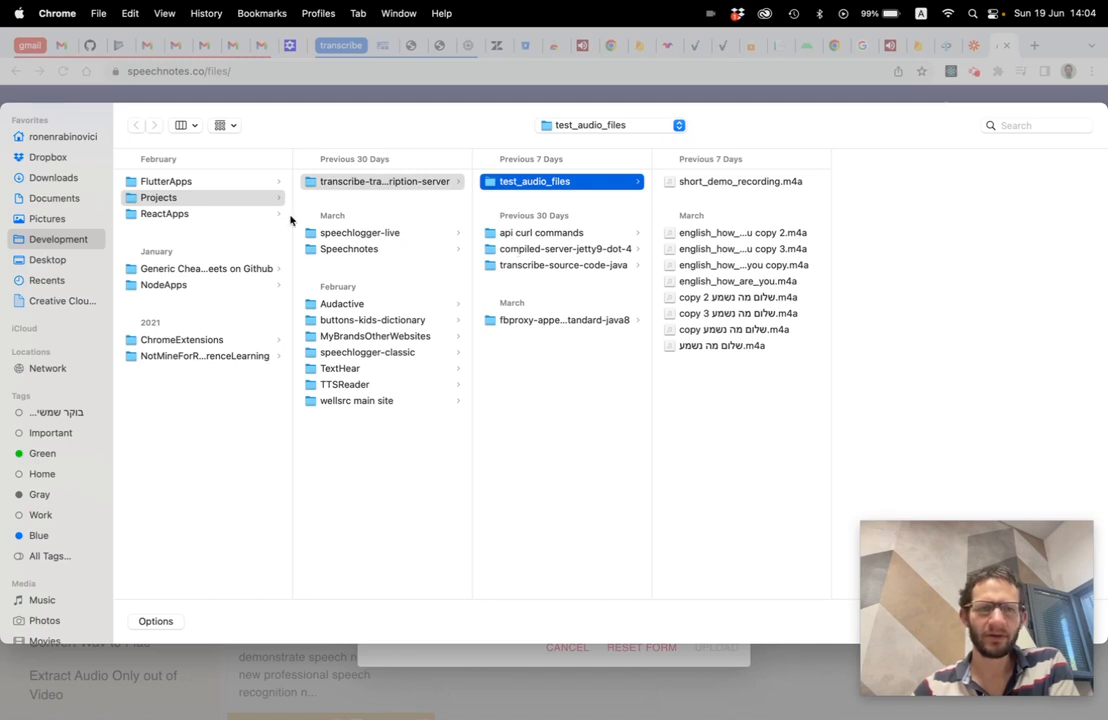
{"action": "mouse_move", "coordinate": [748, 184]}
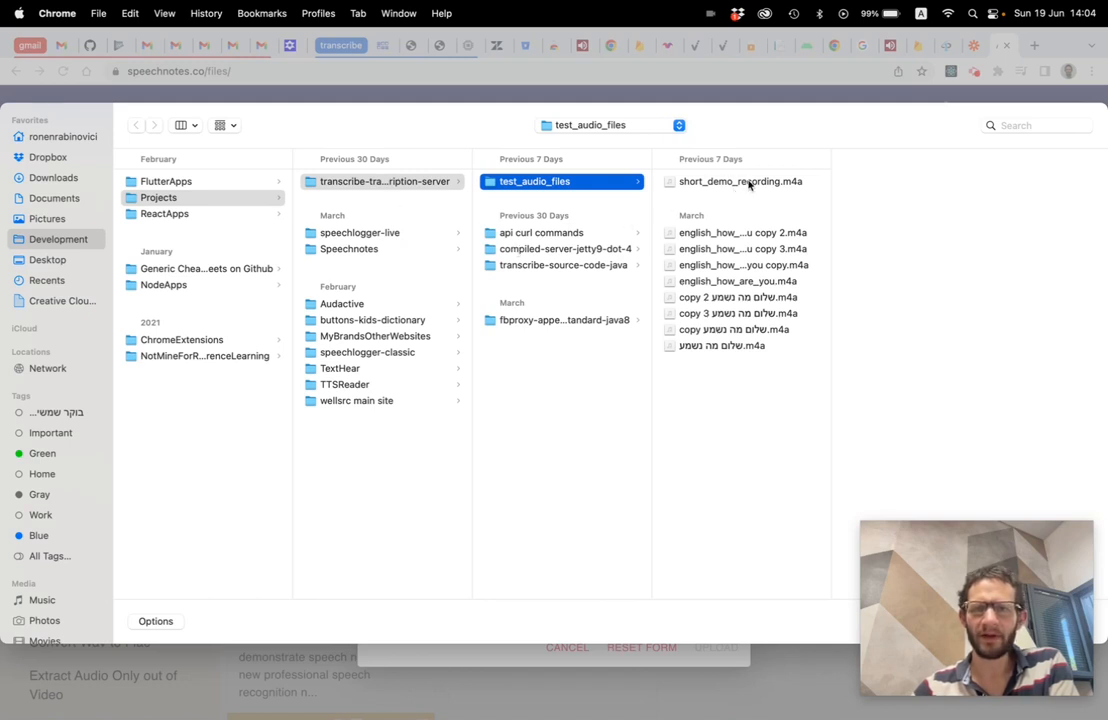
{"action": "left_click", "coordinate": [740, 180]}
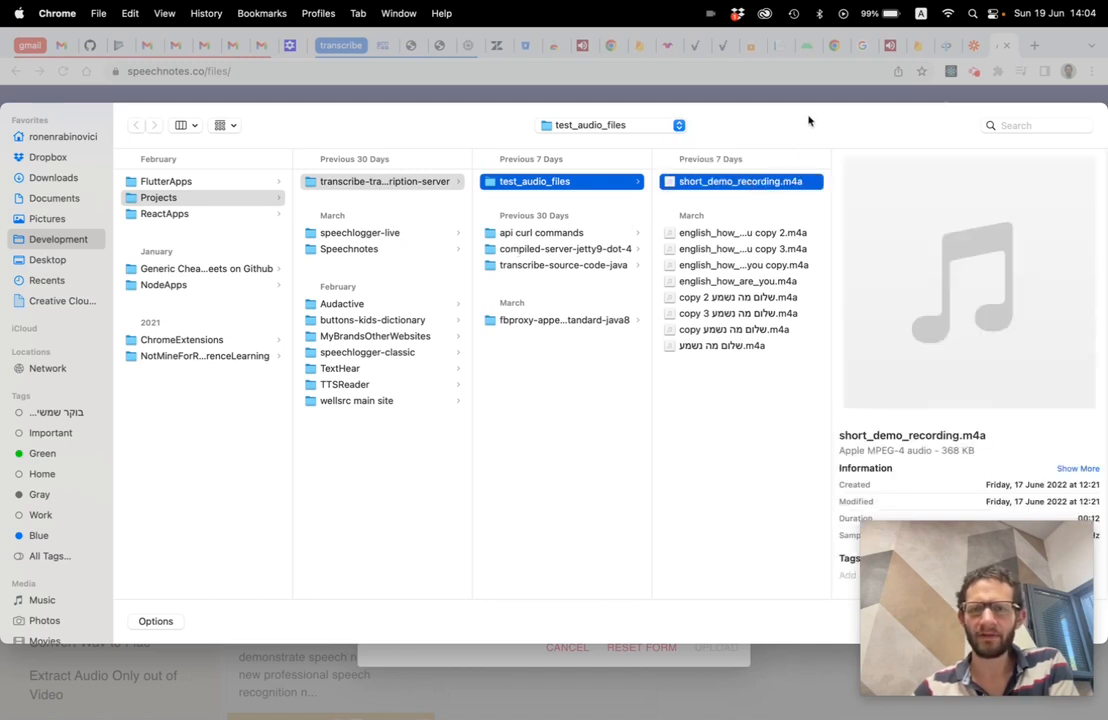
{"action": "mouse_move", "coordinate": [636, 100]}
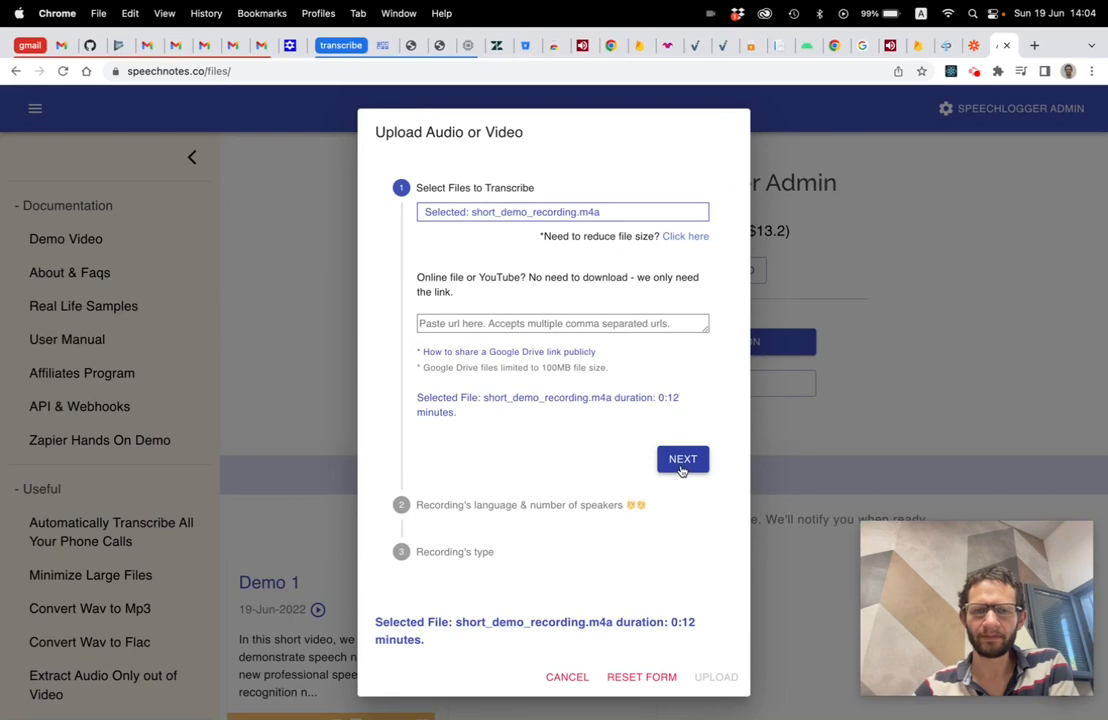
Upload the recording as US English, 1 speaker, Regular type and begin transcribing
{"action": "left_click", "coordinate": [682, 458]}
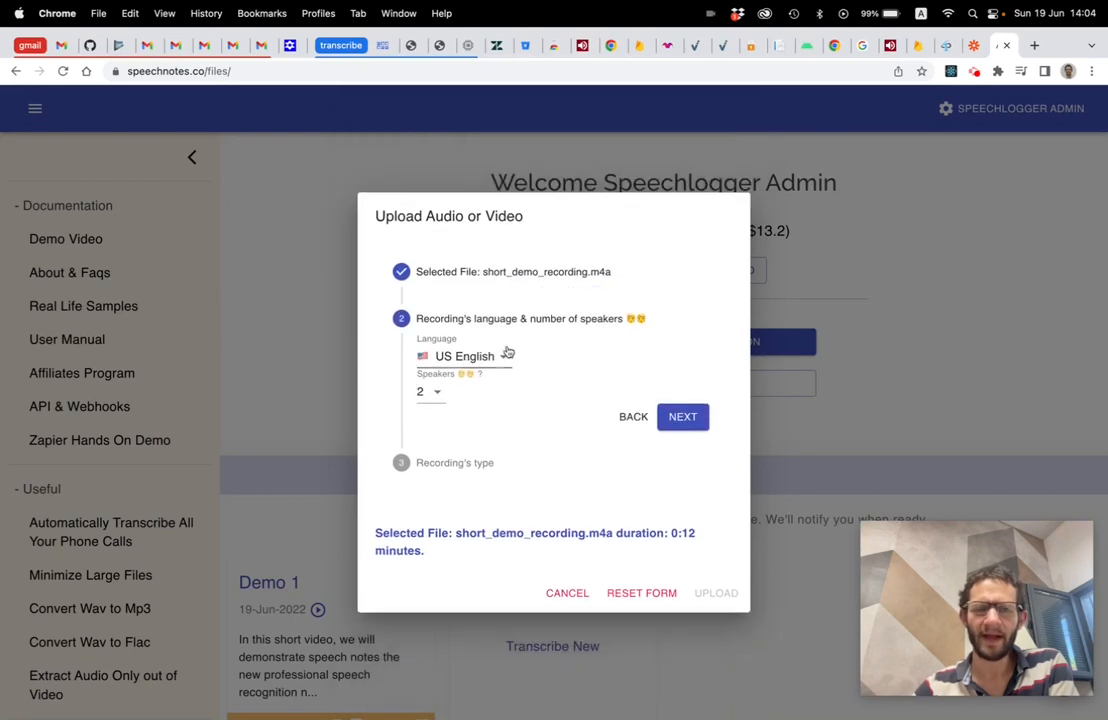
{"action": "left_click", "coordinate": [464, 356]}
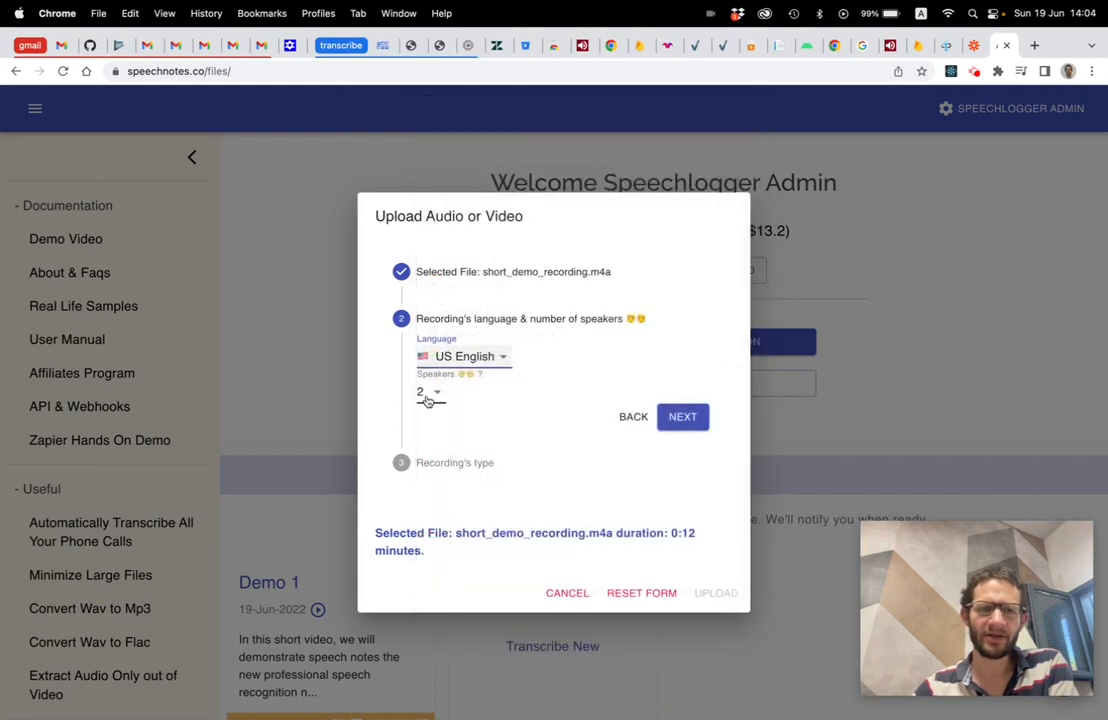
{"action": "left_click", "coordinate": [430, 390]}
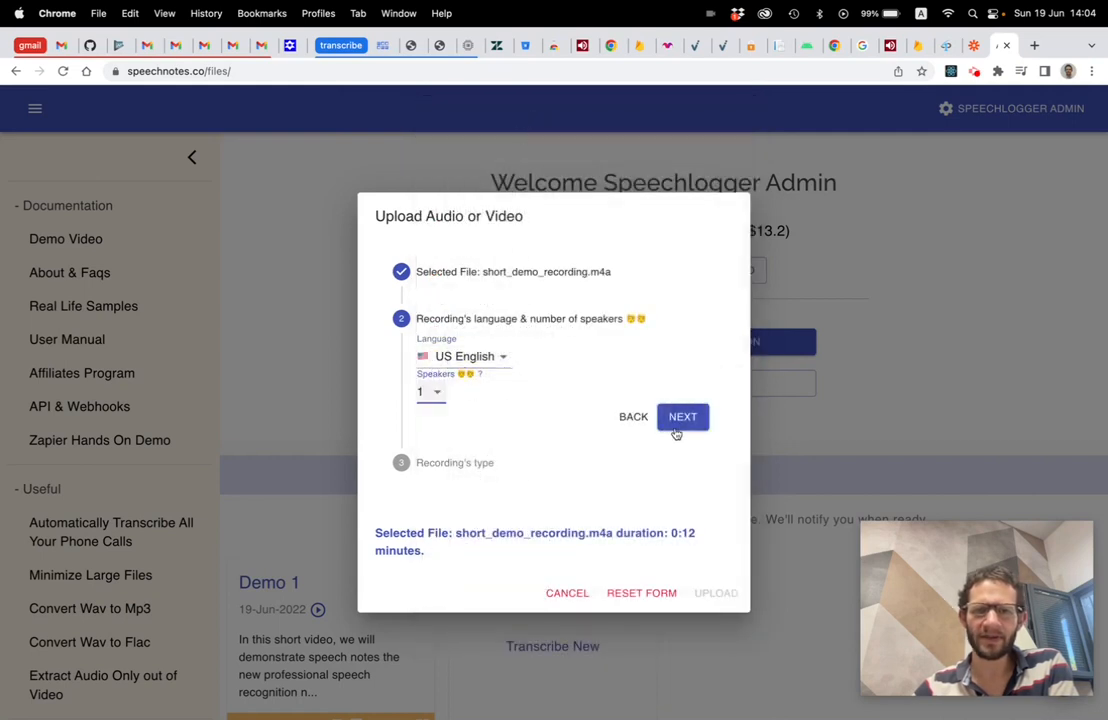
{"action": "left_click", "coordinate": [682, 416]}
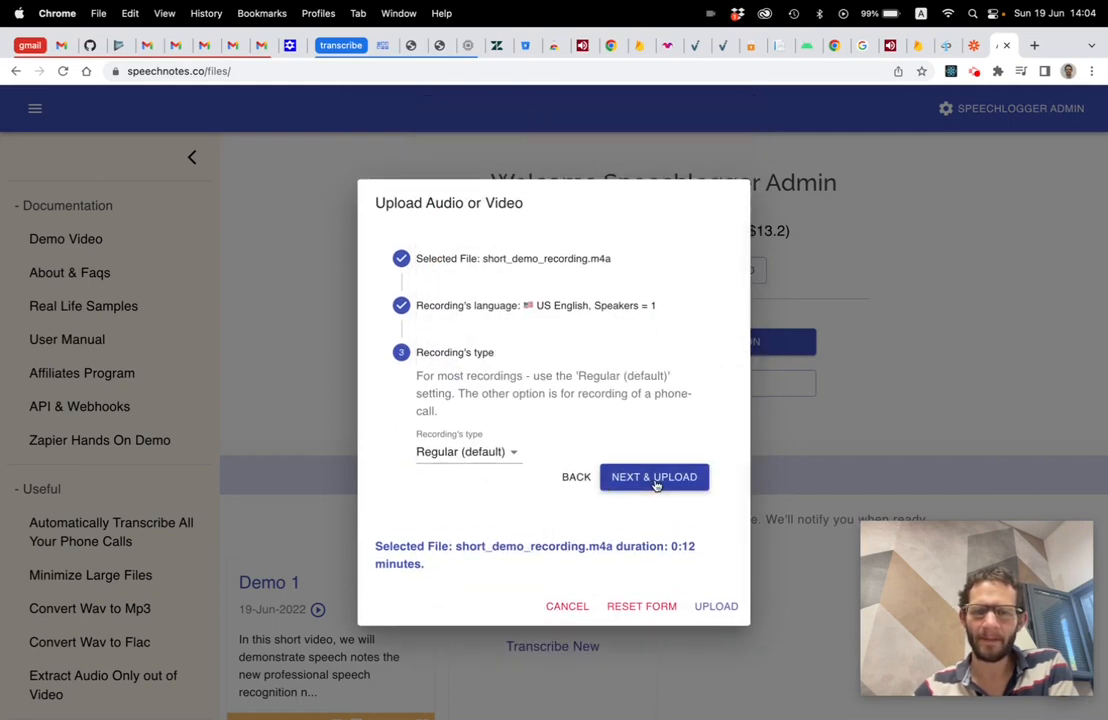
{"action": "left_click", "coordinate": [654, 476]}
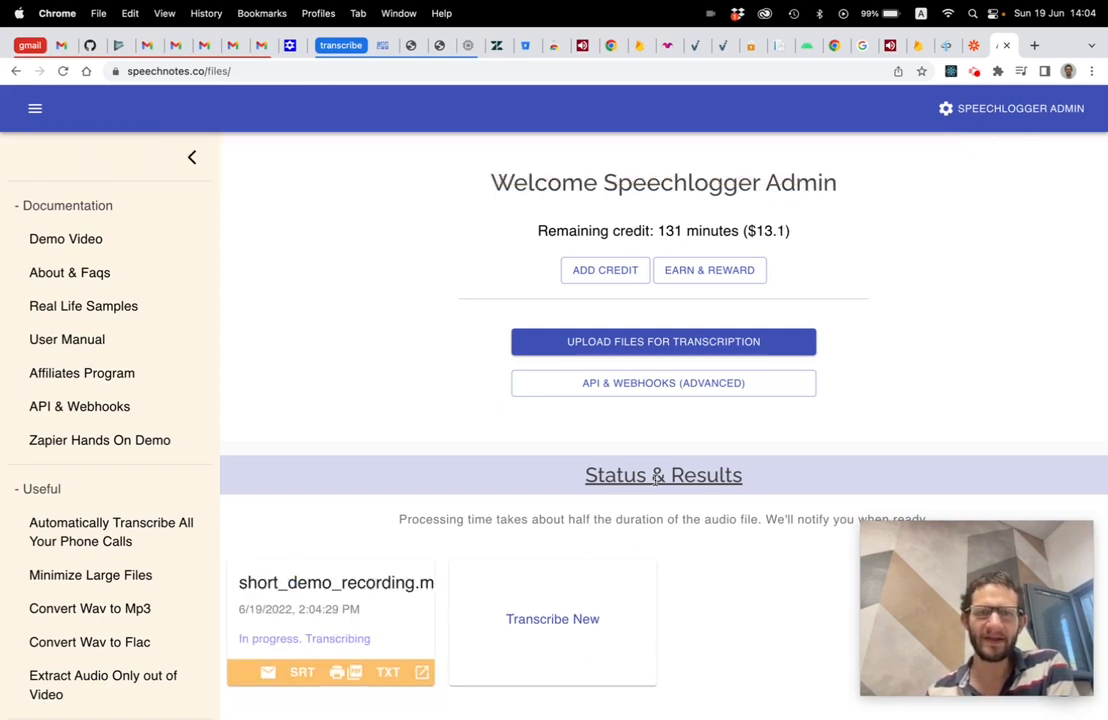
{"action": "mouse_move", "coordinate": [600, 310]}
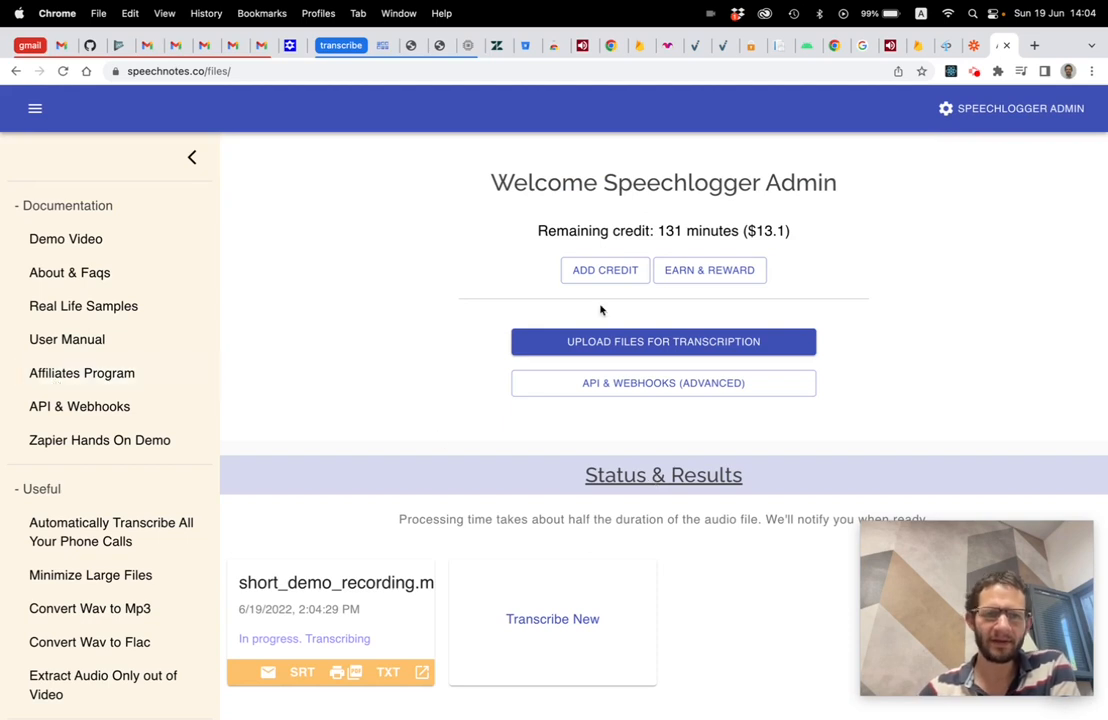
{"action": "mouse_move", "coordinate": [420, 360]}
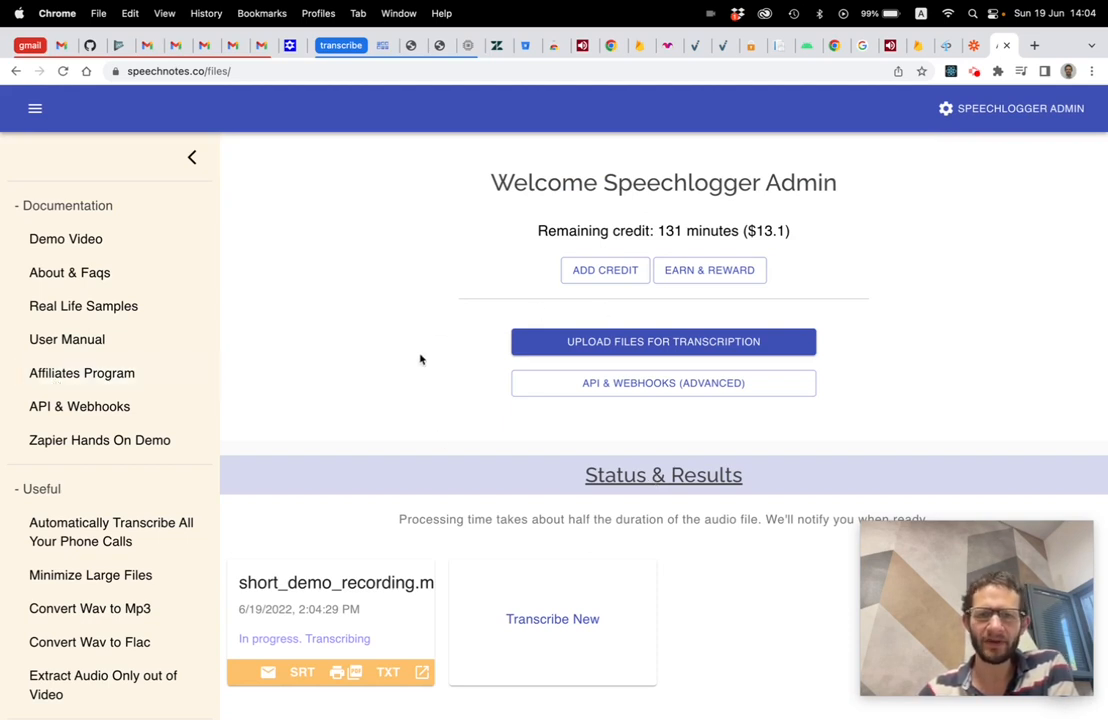
{"action": "mouse_move", "coordinate": [610, 508]}
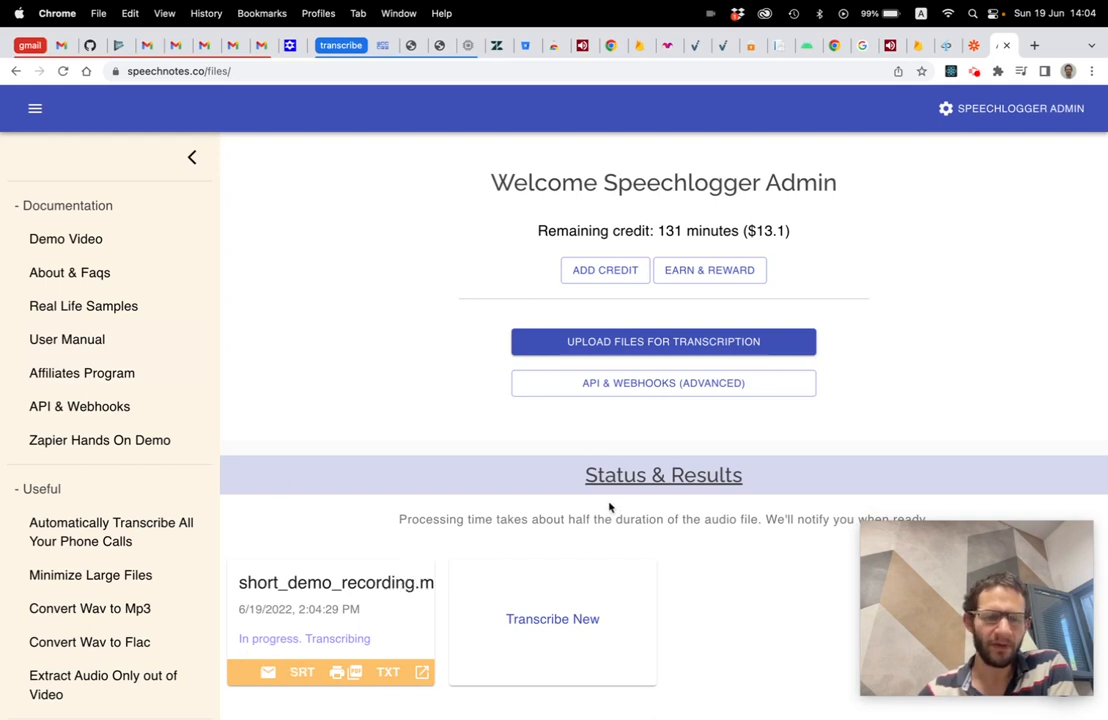
{"action": "mouse_move", "coordinate": [408, 694]}
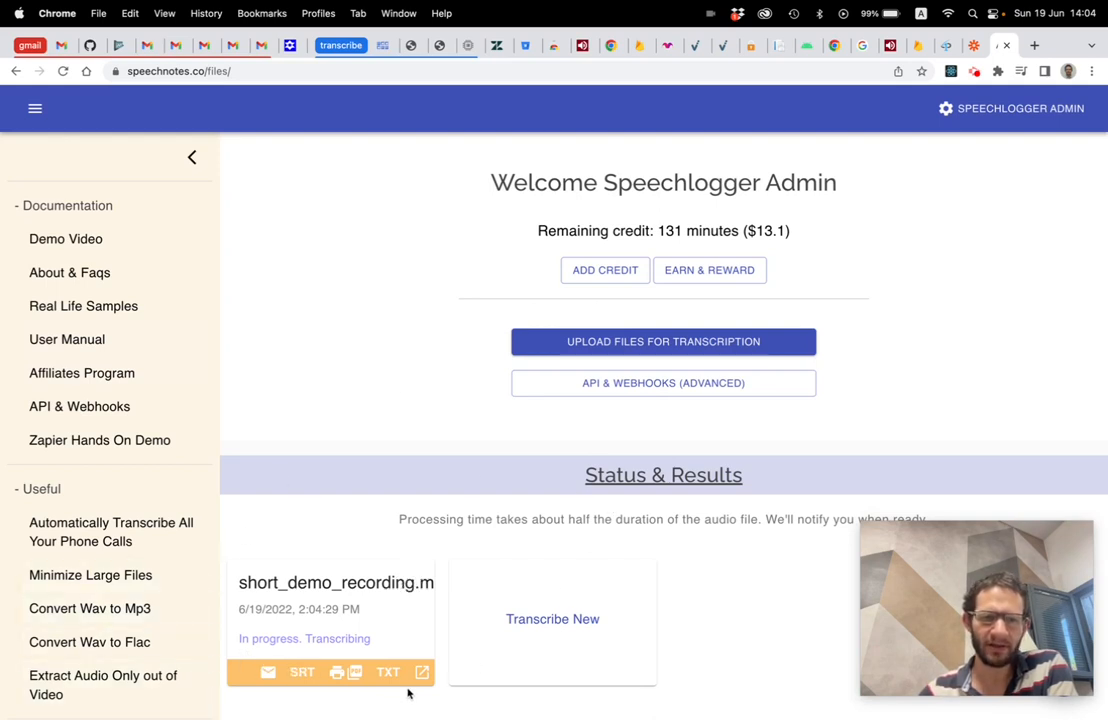
Scroll down to Status & Results while the transcription job runs
{"action": "scroll", "scroll_direction": "down", "scroll_amount": 3}
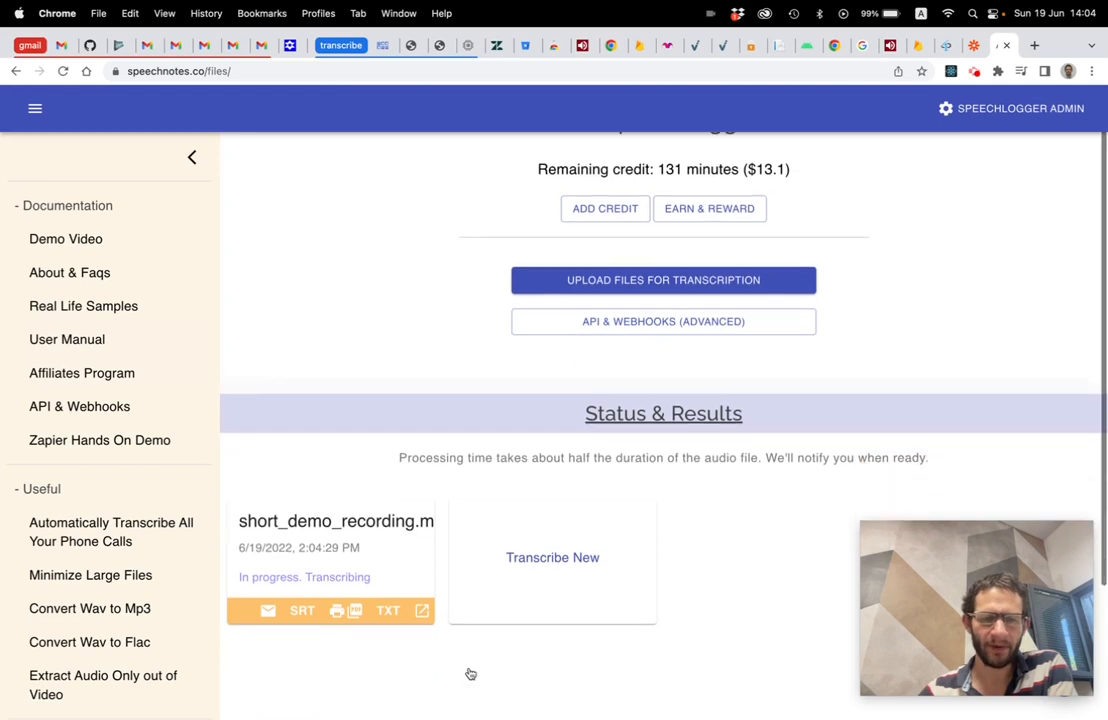
{"action": "scroll", "scroll_direction": "down", "scroll_amount": 3}
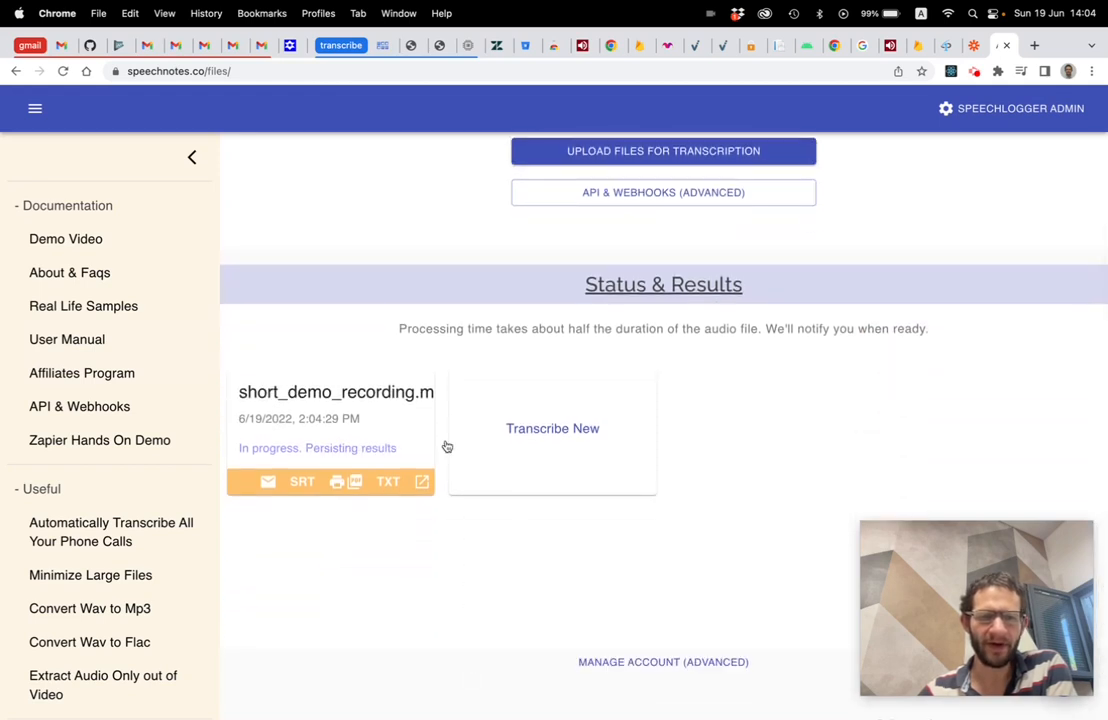
{"action": "mouse_move", "coordinate": [388, 640]}
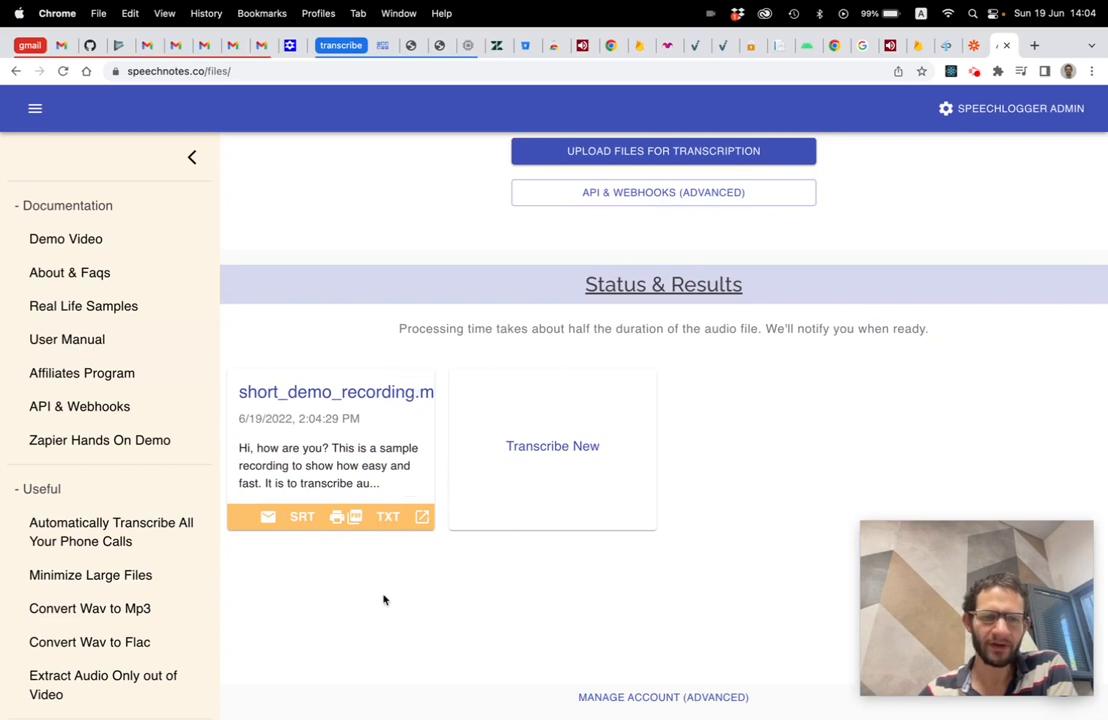
{"action": "mouse_move", "coordinate": [324, 448]}
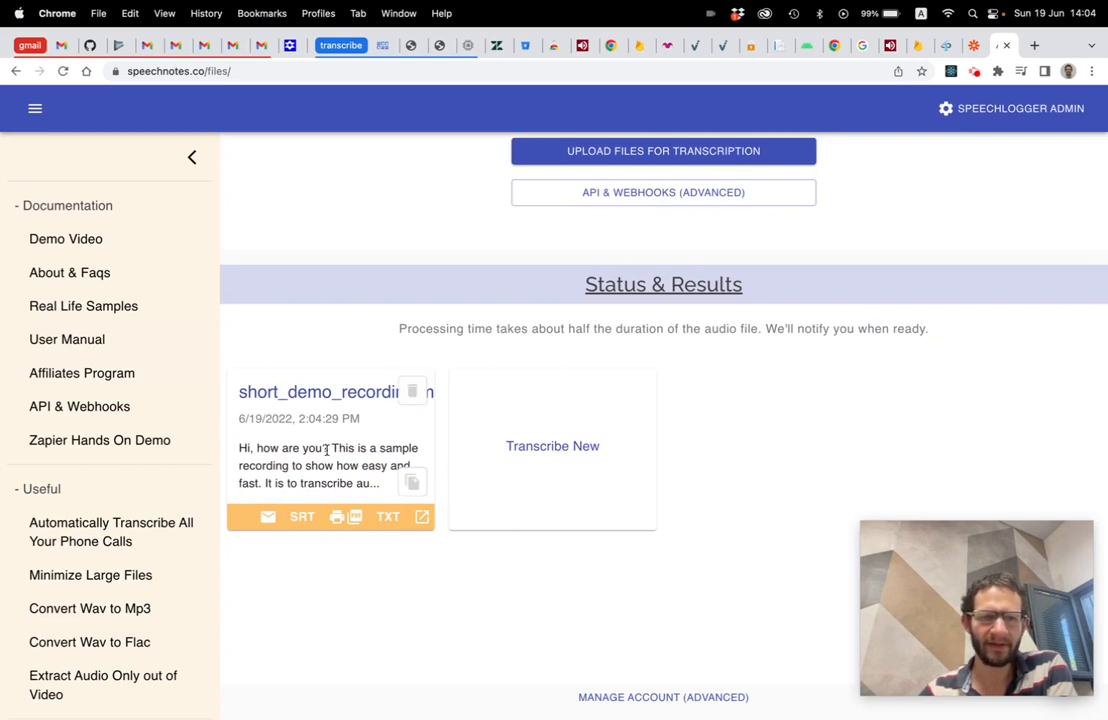
{"action": "mouse_move", "coordinate": [420, 516]}
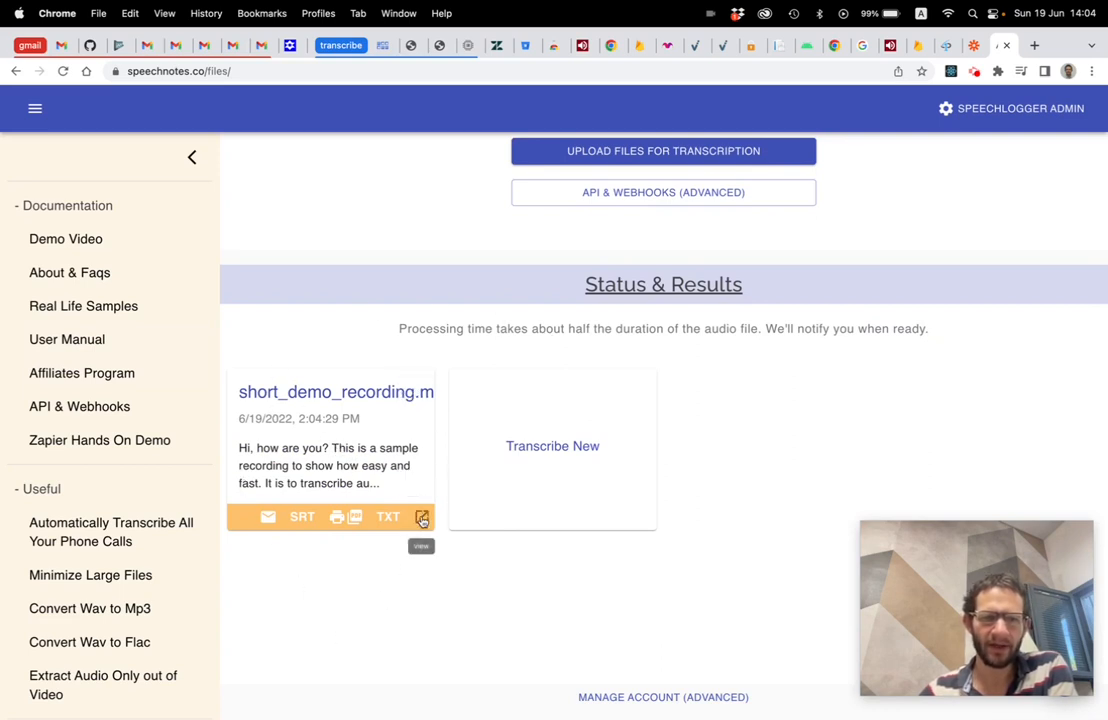
View the finished transcript and its export/download formats, then return to the transcript
{"action": "left_click", "coordinate": [422, 516]}
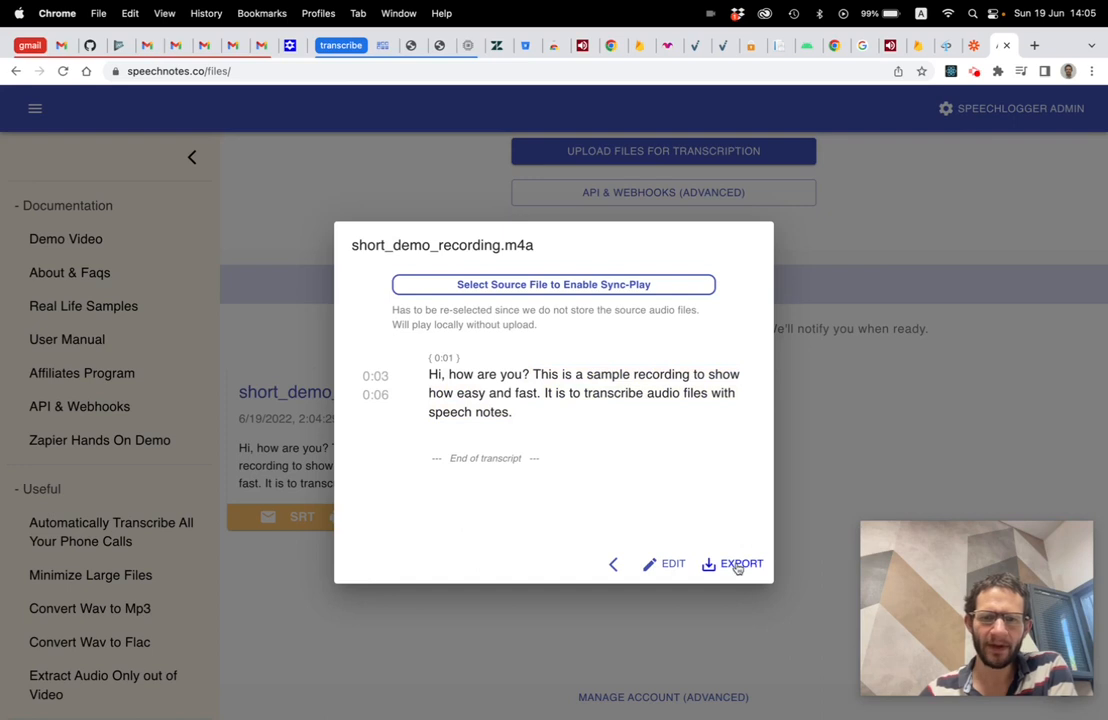
{"action": "left_click", "coordinate": [740, 564]}
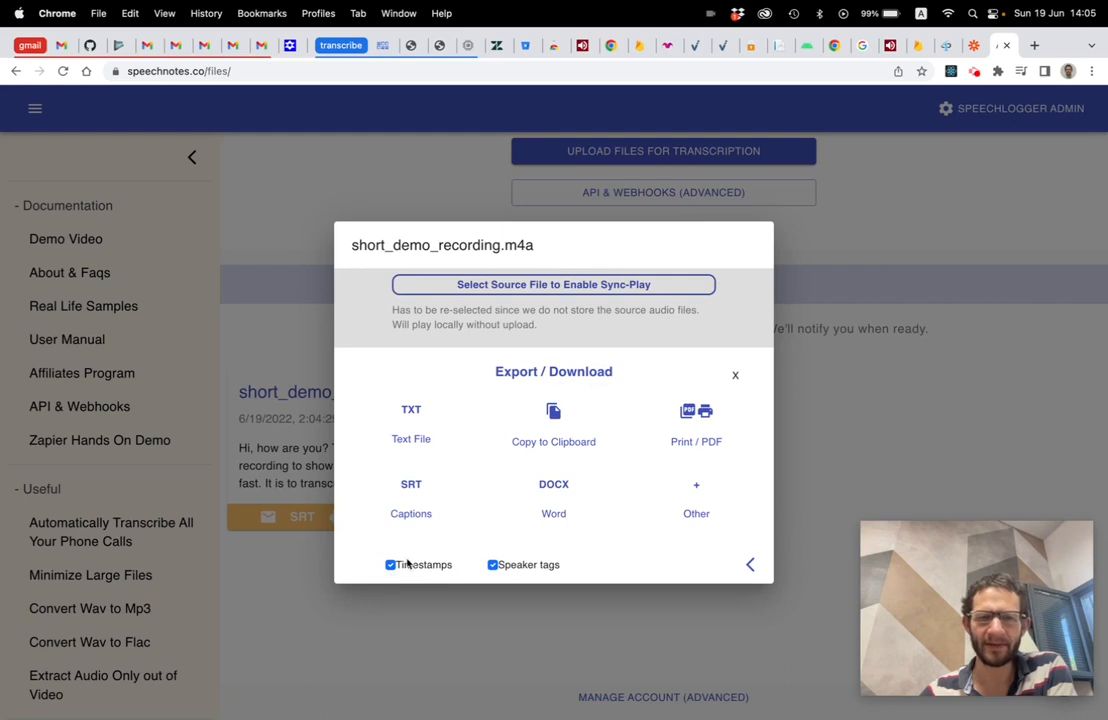
{"action": "left_click", "coordinate": [750, 564]}
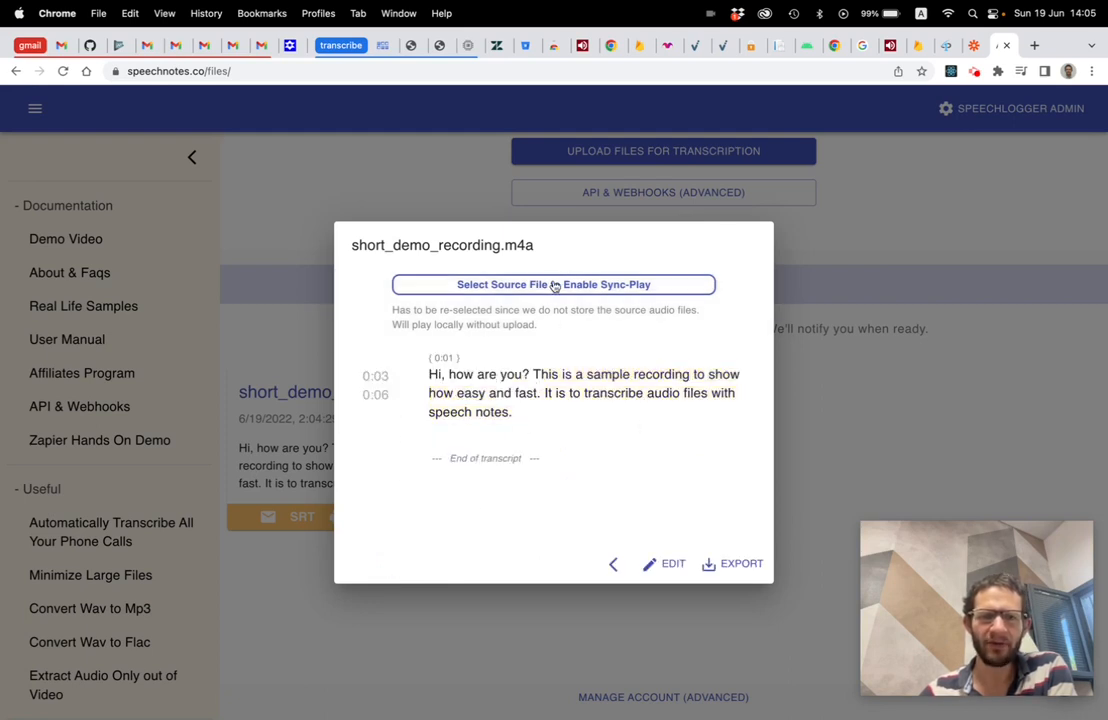
Attach the source audio and sync-play the recording to its 0:11 end with the transcript
{"action": "left_click", "coordinate": [552, 284]}
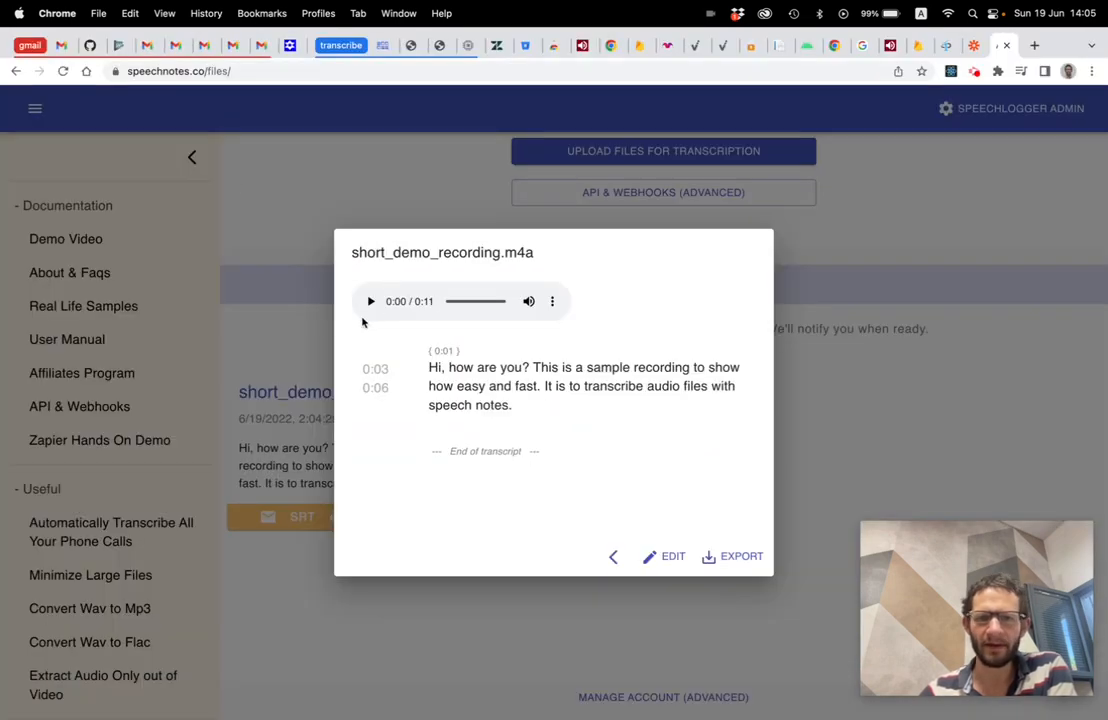
{"action": "left_click", "coordinate": [372, 300]}
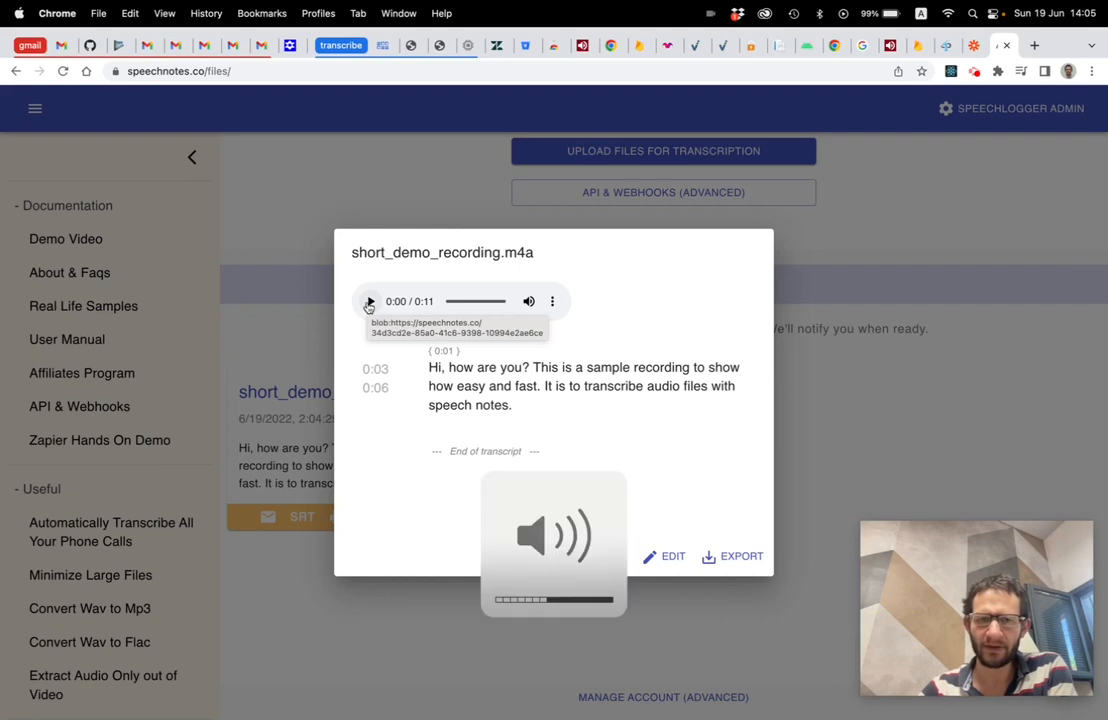
{"action": "left_click", "coordinate": [368, 300]}
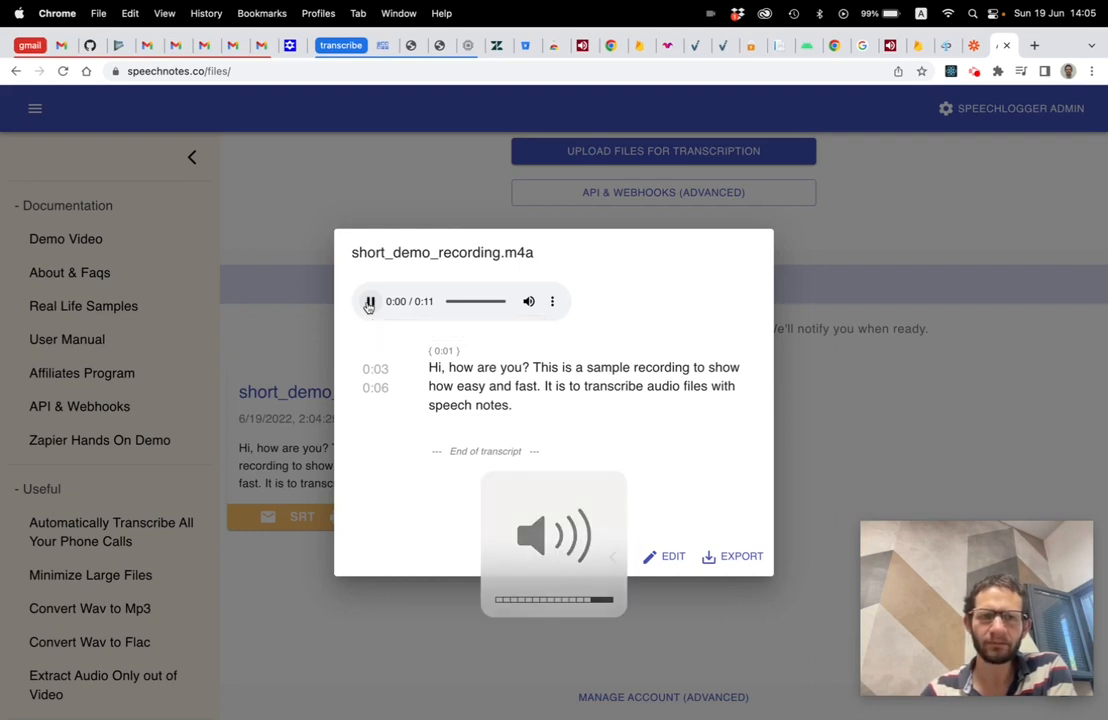
{"action": "left_click", "coordinate": [368, 300]}
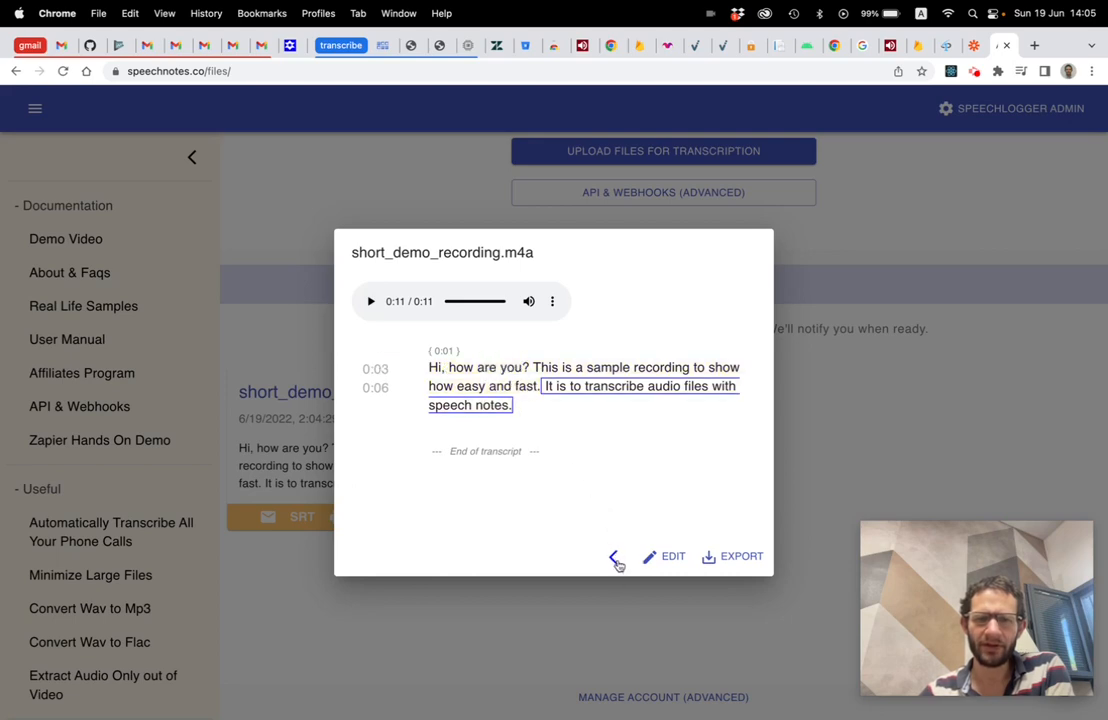
Leave the transcript viewer back to the top of the files page showing 131 minutes credit
{"action": "left_click", "coordinate": [616, 556]}
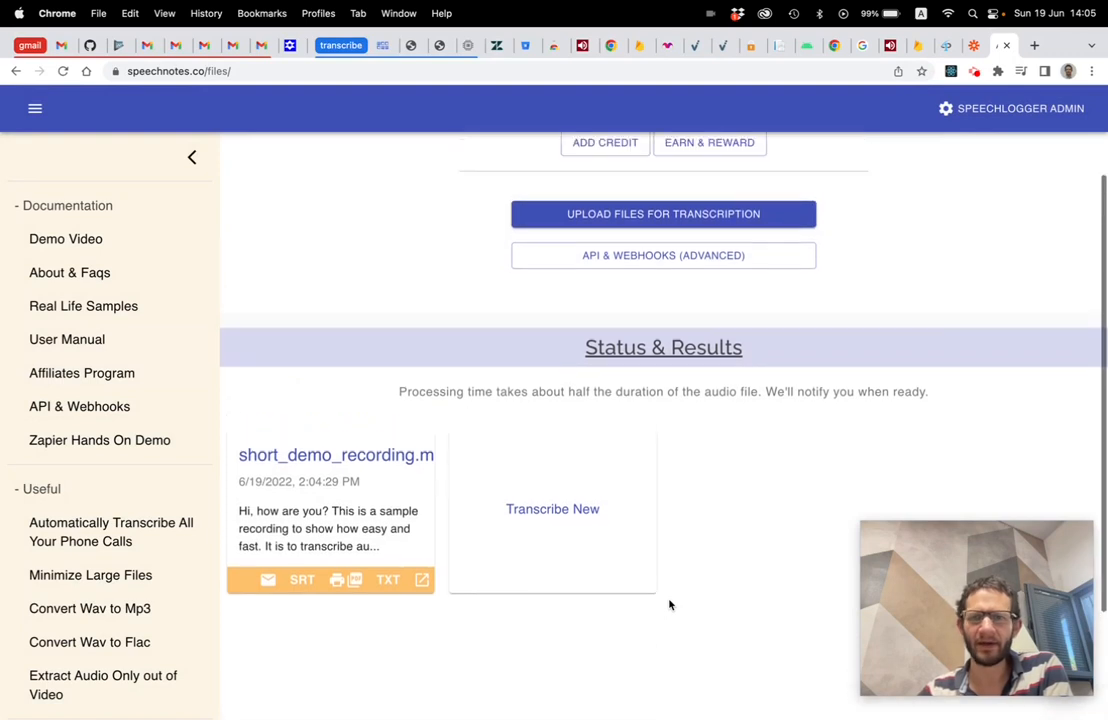
{"action": "scroll", "scroll_direction": "up", "scroll_amount": 3}
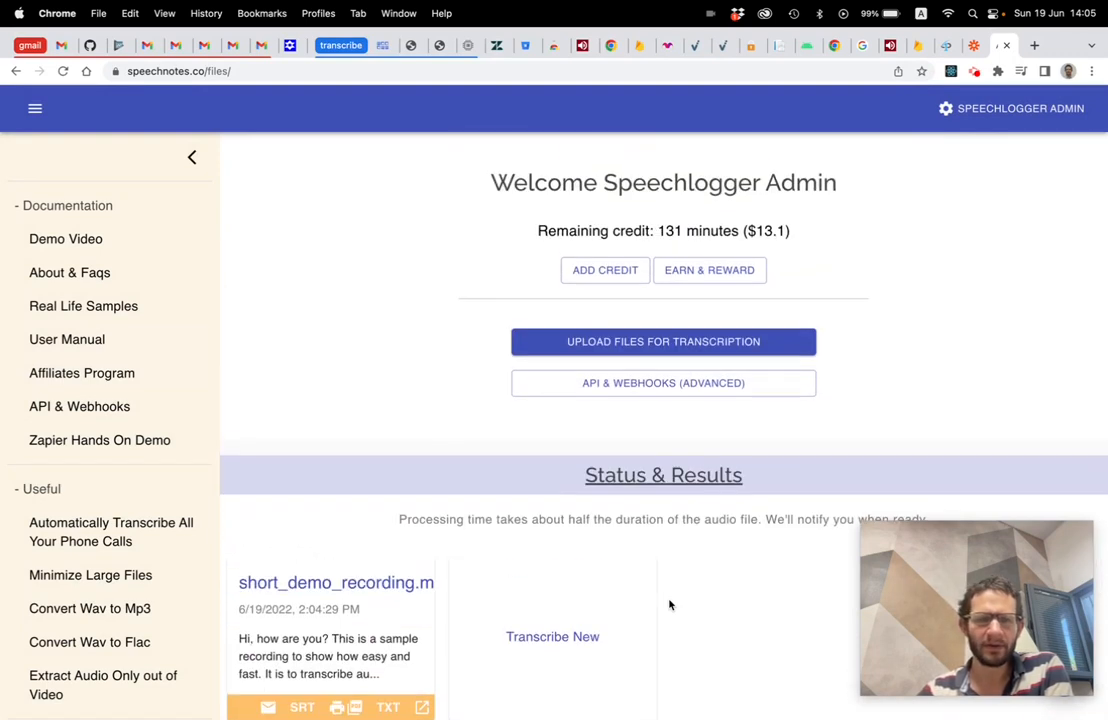